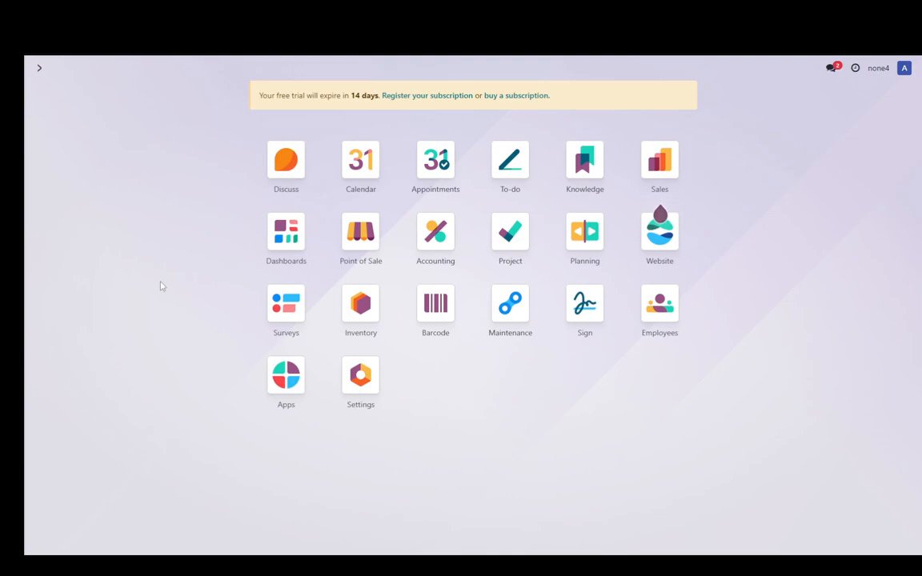
{"action": "mouse_move", "coordinate": [168, 289]}
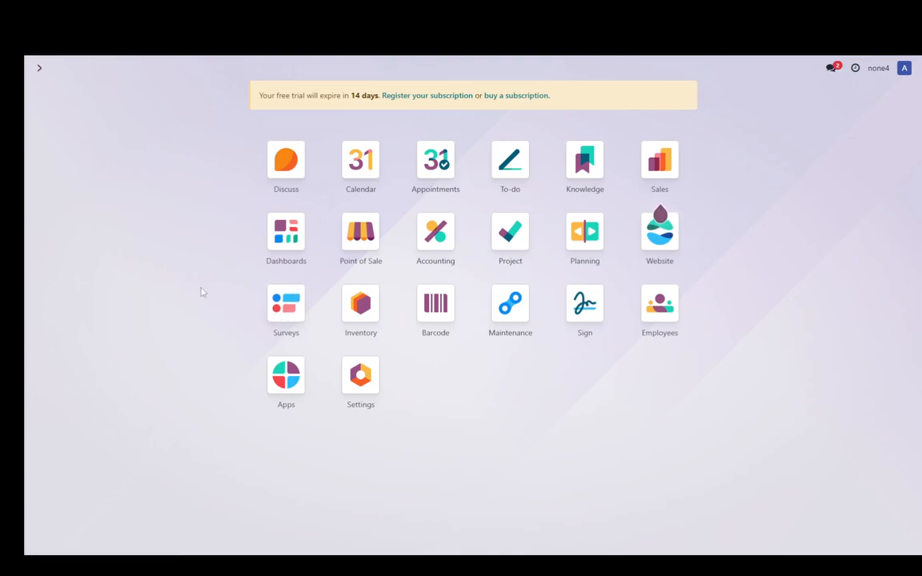
{"action": "mouse_move", "coordinate": [232, 335]}
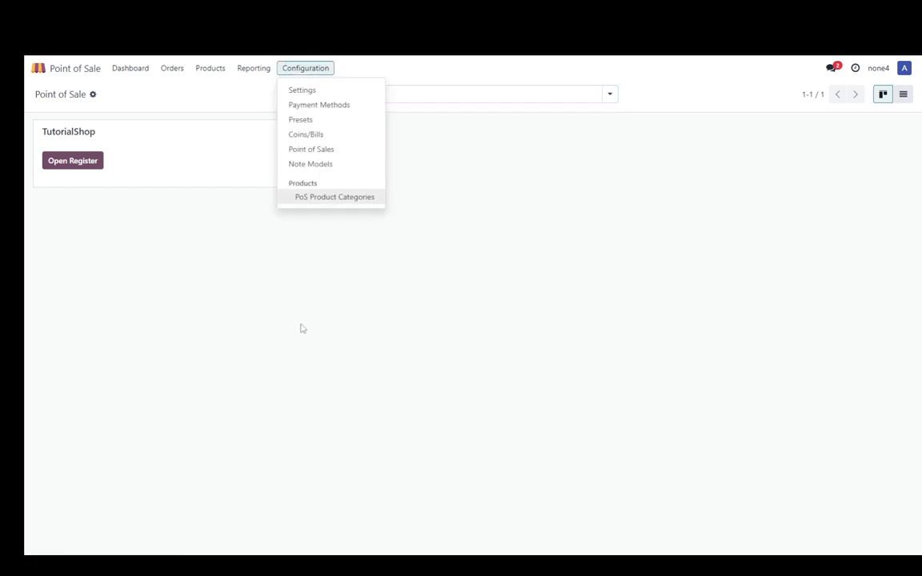
{"action": "mouse_move", "coordinate": [311, 153]}
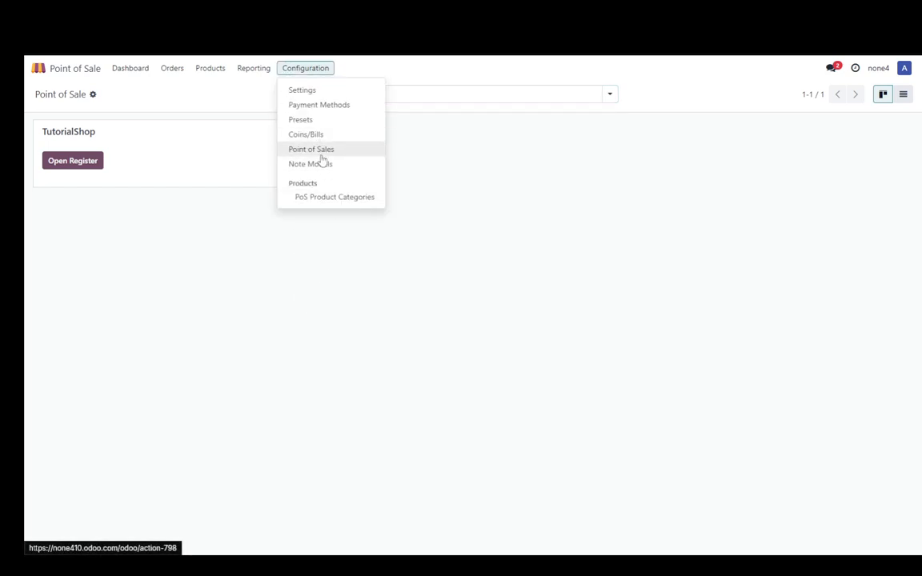
Step: Navigate from the Point of Sales list to the Payment Methods list for TutorialShop
{"action": "left_click", "coordinate": [310, 149]}
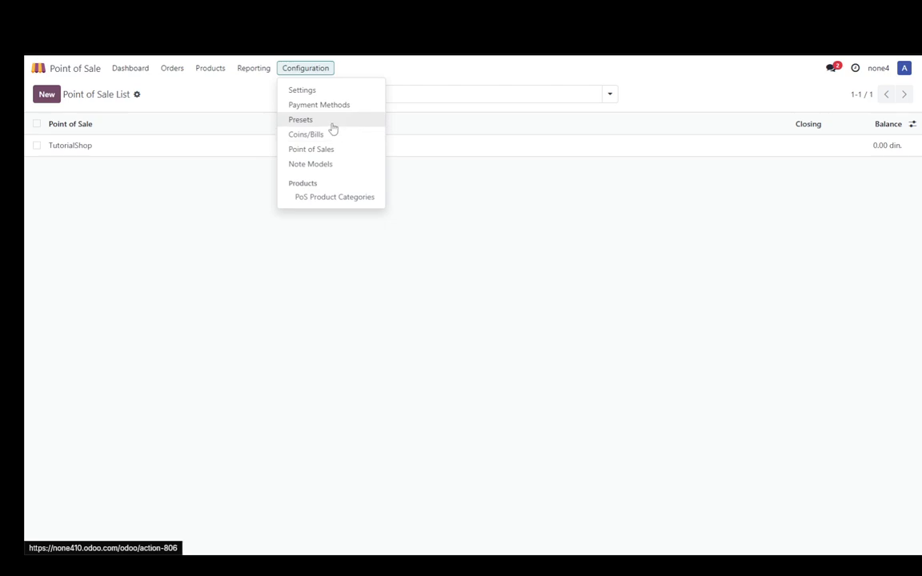
{"action": "left_click", "coordinate": [319, 106]}
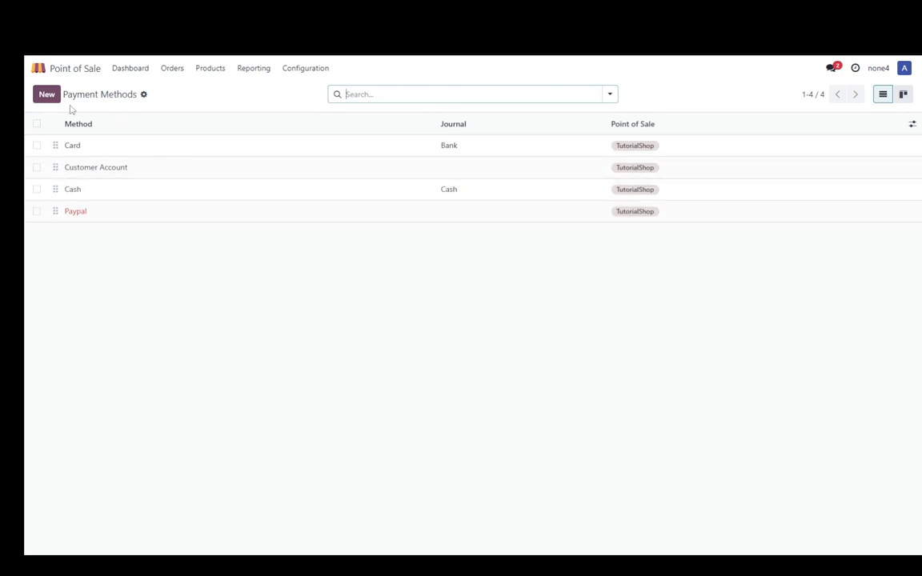
Step: Draft a new payment method 'Stripe', marked as Online Payment and assigned to TutorialShop
{"action": "left_click", "coordinate": [44, 93]}
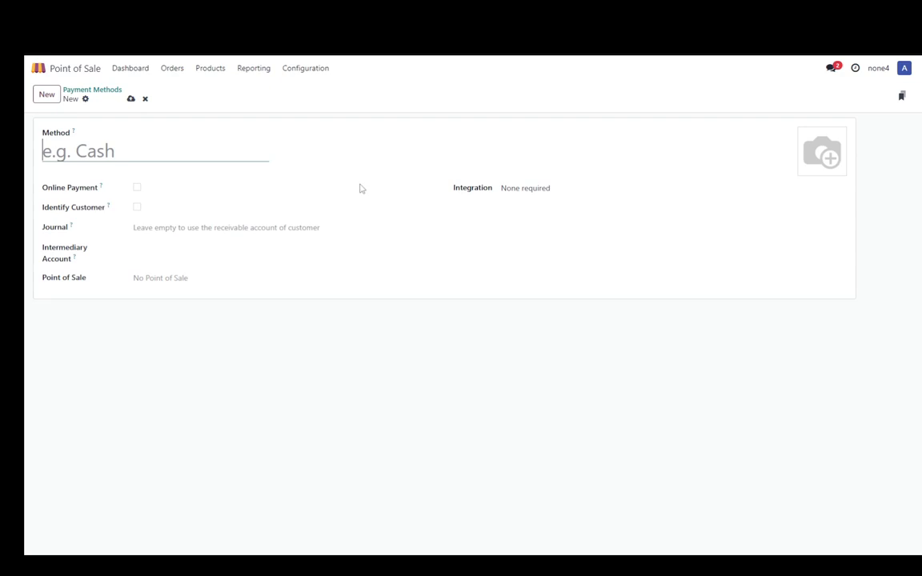
{"action": "type", "text": "Stripe"}
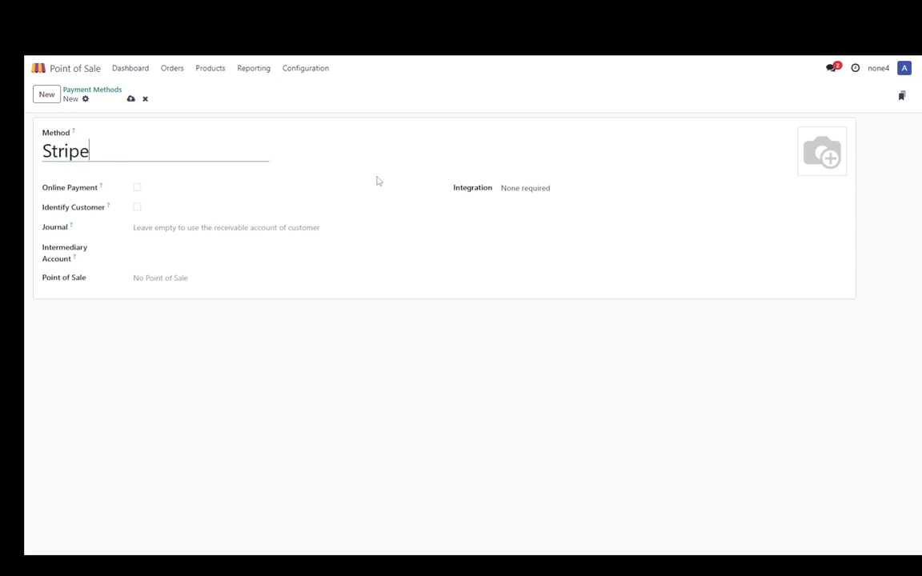
{"action": "left_click", "coordinate": [136, 186]}
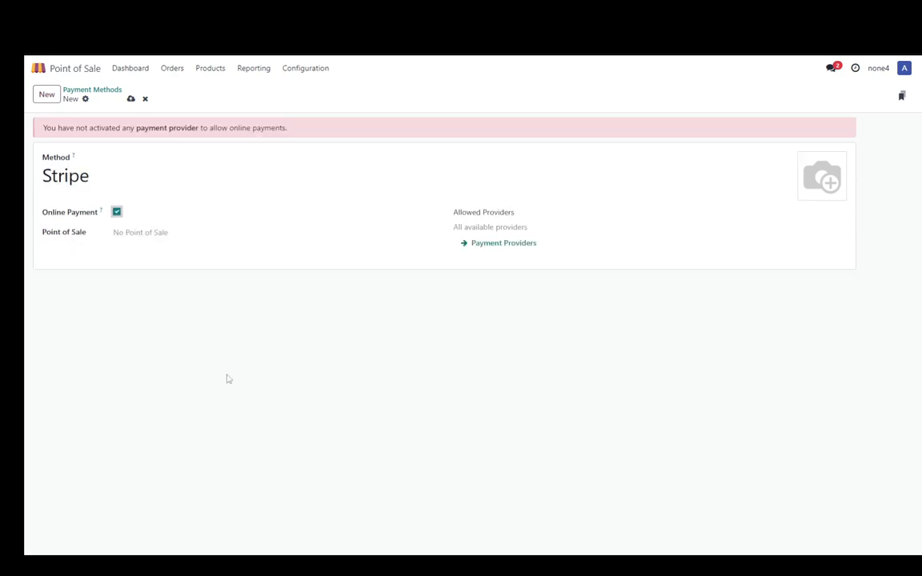
{"action": "left_click", "coordinate": [232, 233]}
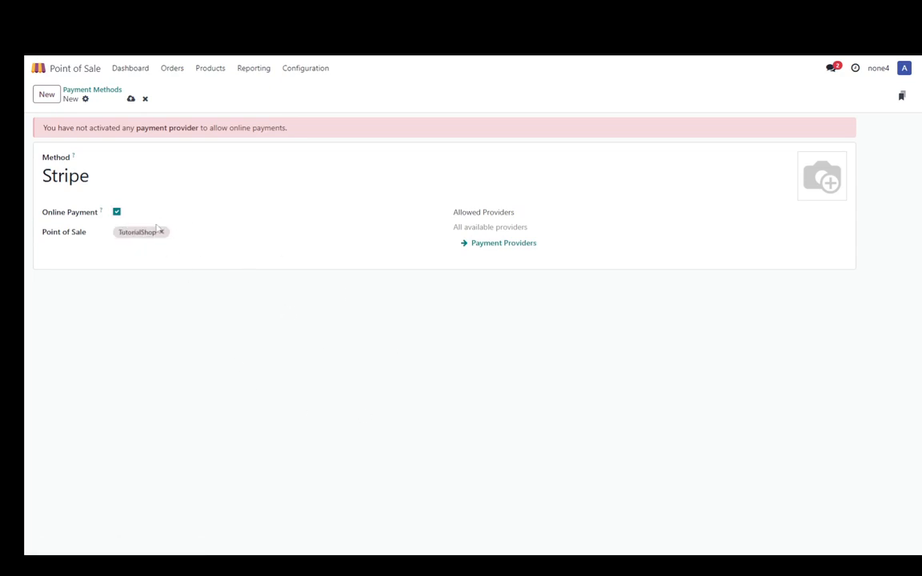
{"action": "mouse_move", "coordinate": [178, 259]}
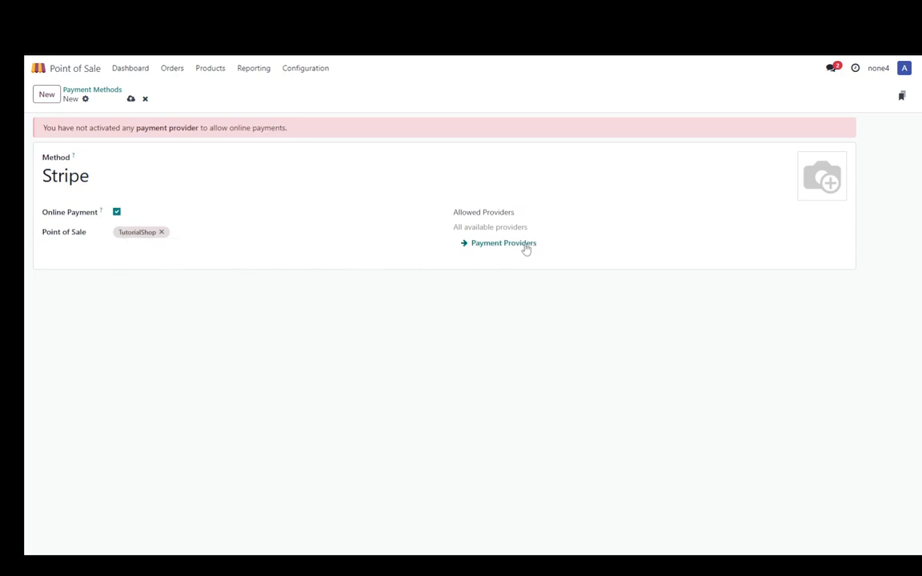
Step: Install the Stripe provider from the payment providers catalogue, leaving it Disabled beside PayPal
{"action": "left_click", "coordinate": [502, 244]}
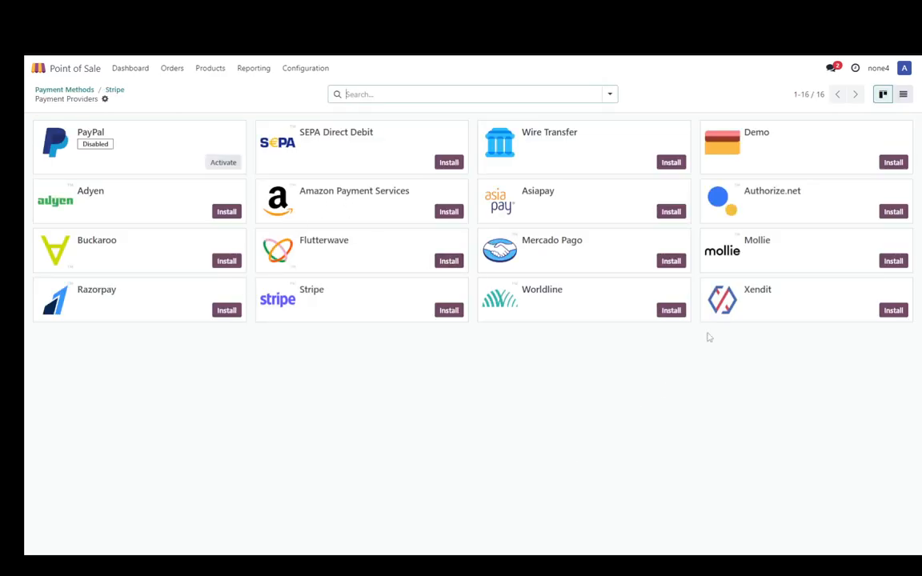
{"action": "mouse_move", "coordinate": [448, 311]}
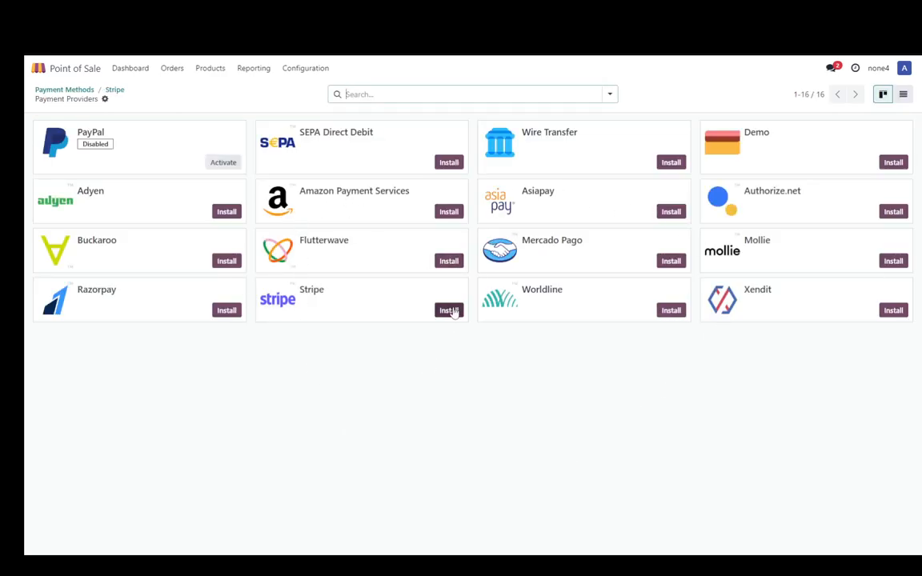
{"action": "left_click", "coordinate": [448, 310]}
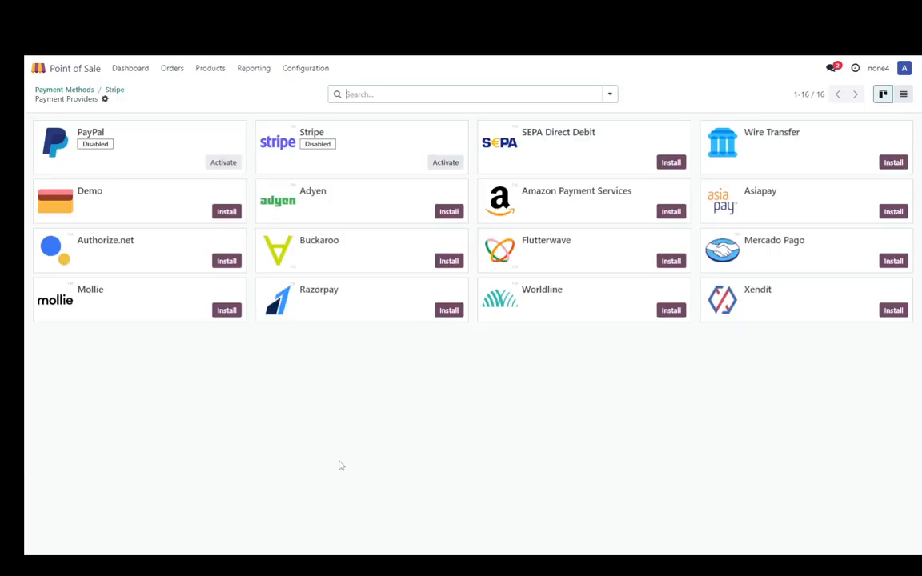
{"action": "mouse_move", "coordinate": [349, 147]}
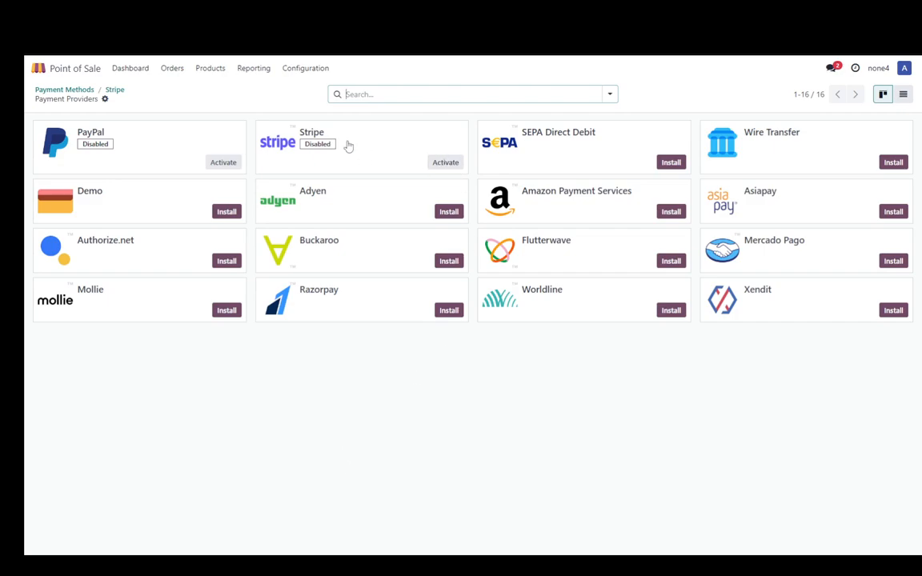
Step: Review the Stripe provider's Configuration and Messages settings, ending on Credentials
{"action": "left_click", "coordinate": [311, 131]}
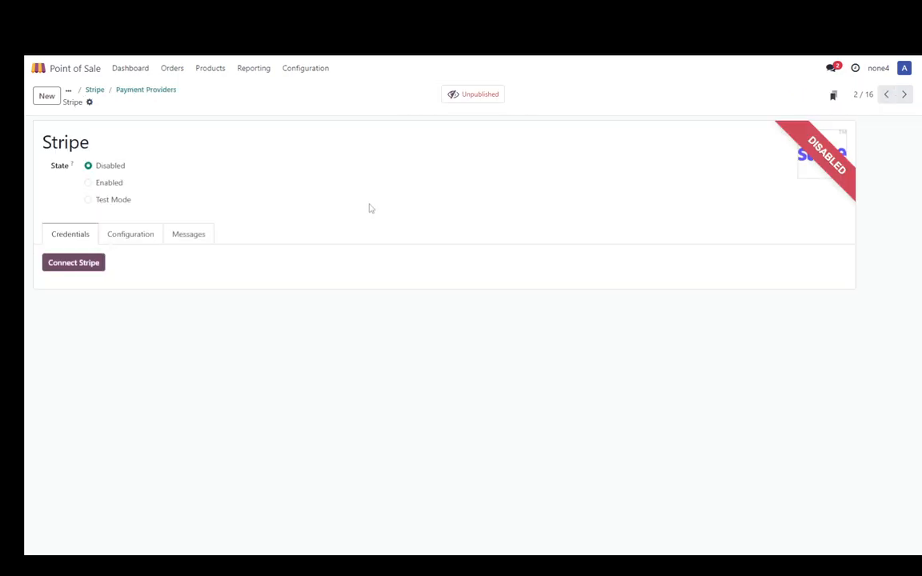
{"action": "left_click", "coordinate": [130, 234]}
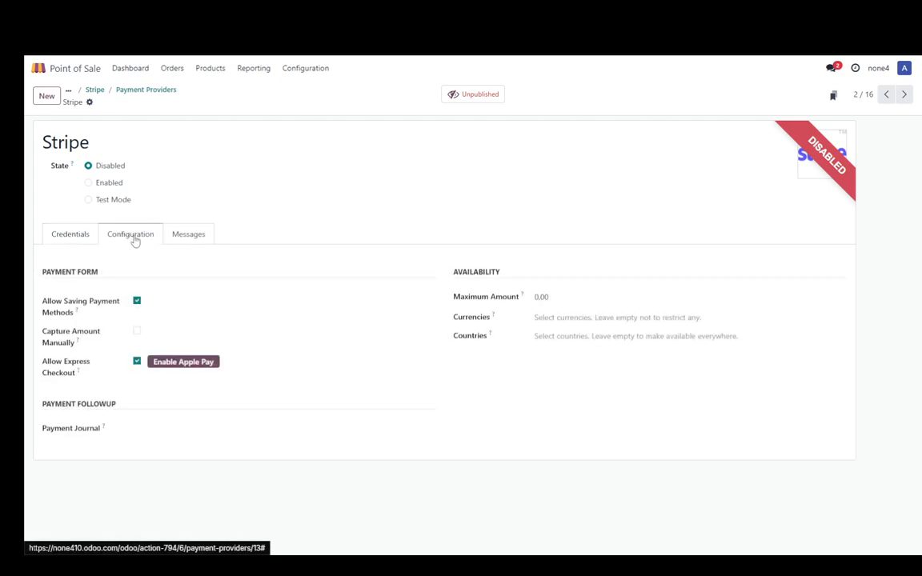
{"action": "mouse_move", "coordinate": [501, 331]}
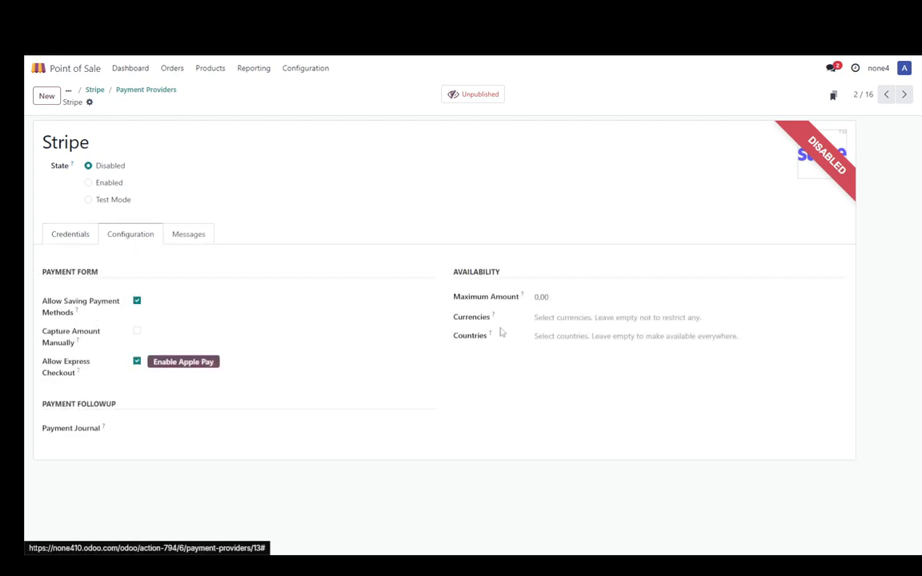
{"action": "left_click", "coordinate": [189, 233]}
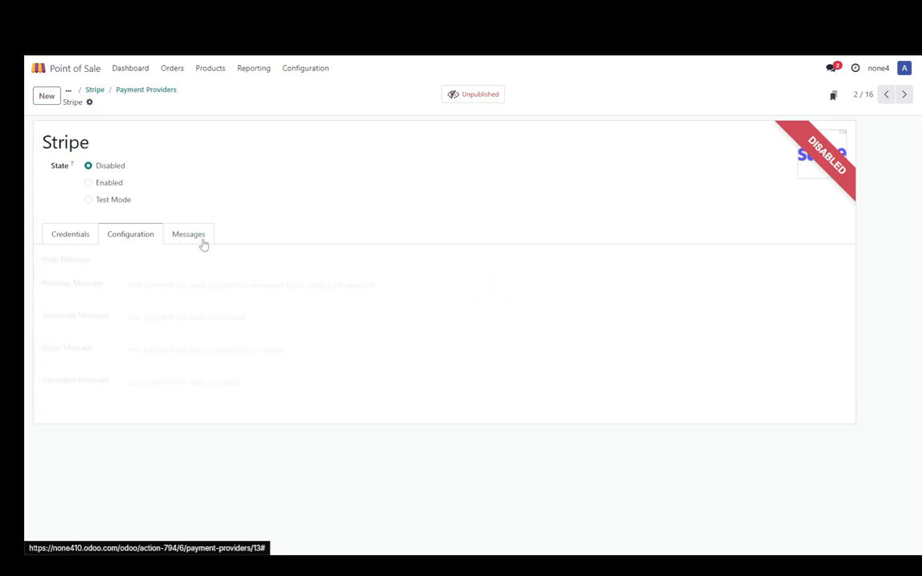
{"action": "left_click", "coordinate": [70, 234]}
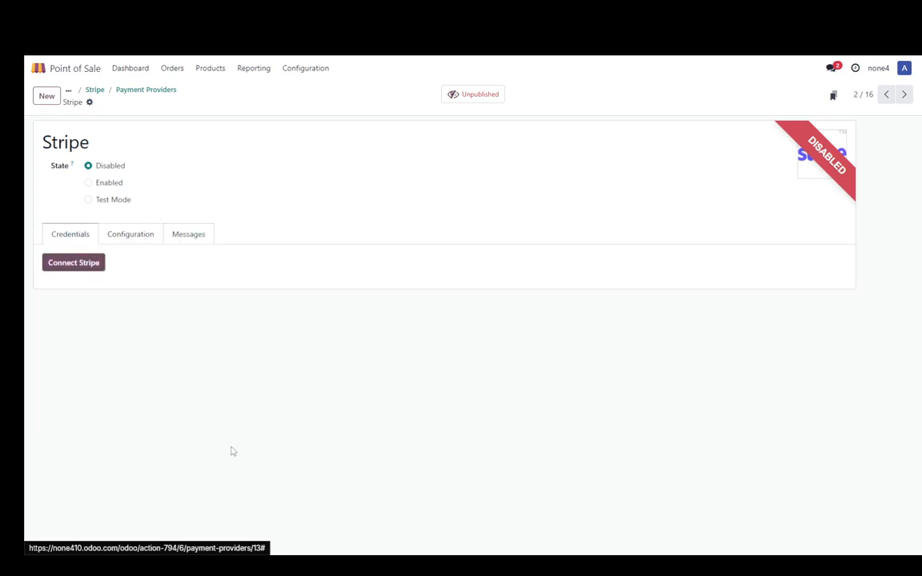
{"action": "left_click", "coordinate": [74, 263]}
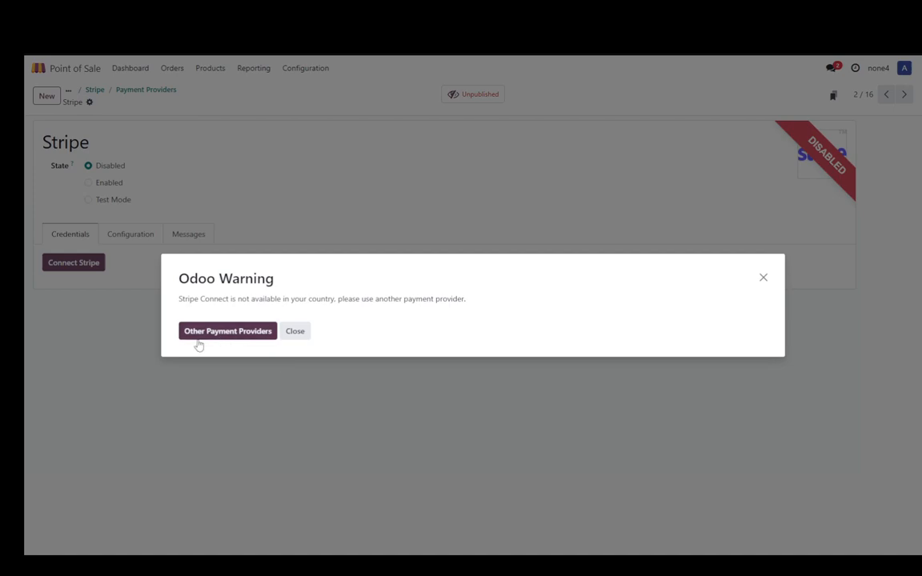
{"action": "left_click", "coordinate": [294, 330]}
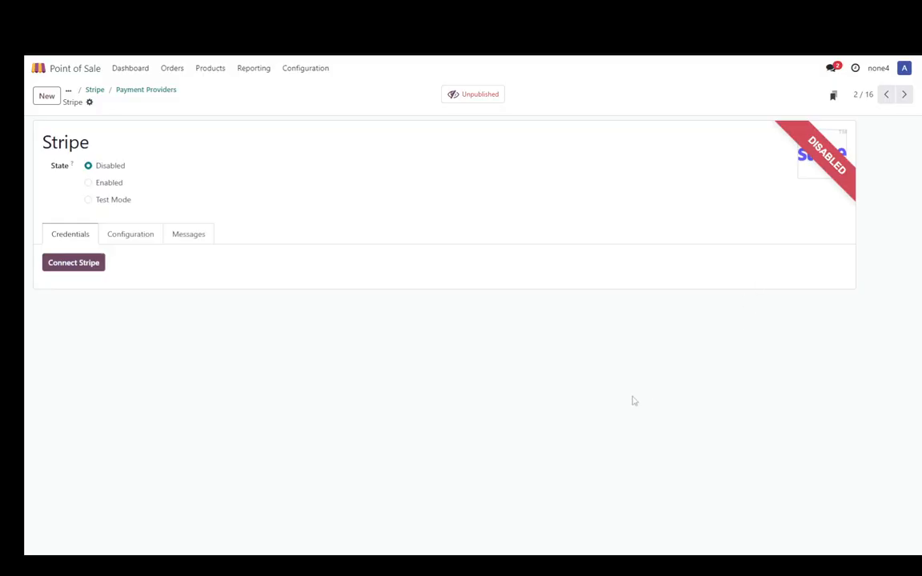
{"action": "mouse_move", "coordinate": [352, 317]}
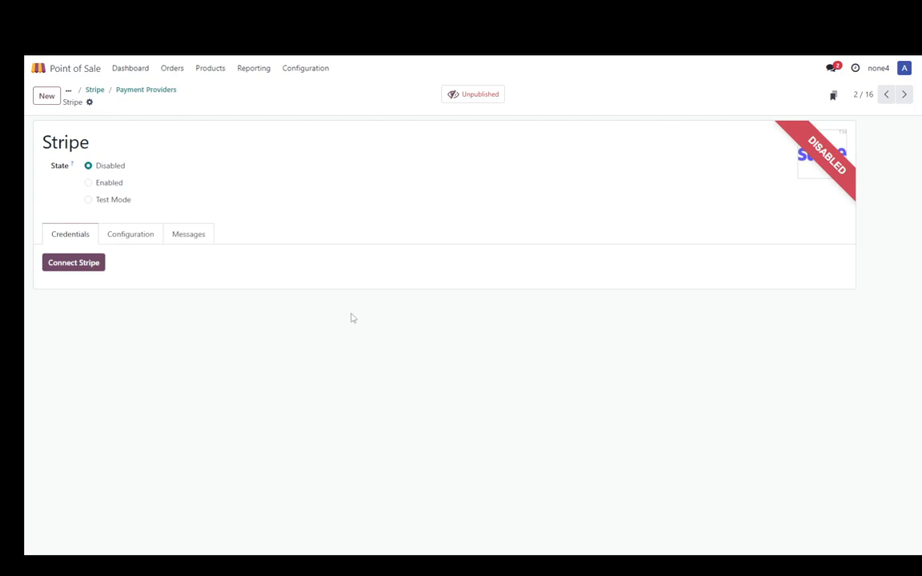
{"action": "mouse_move", "coordinate": [211, 120]}
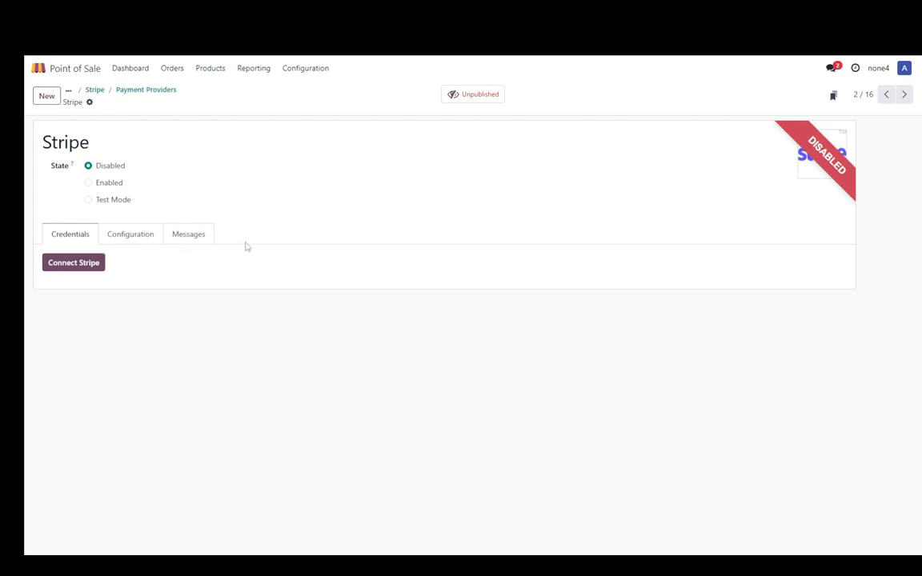
{"action": "left_click", "coordinate": [88, 182]}
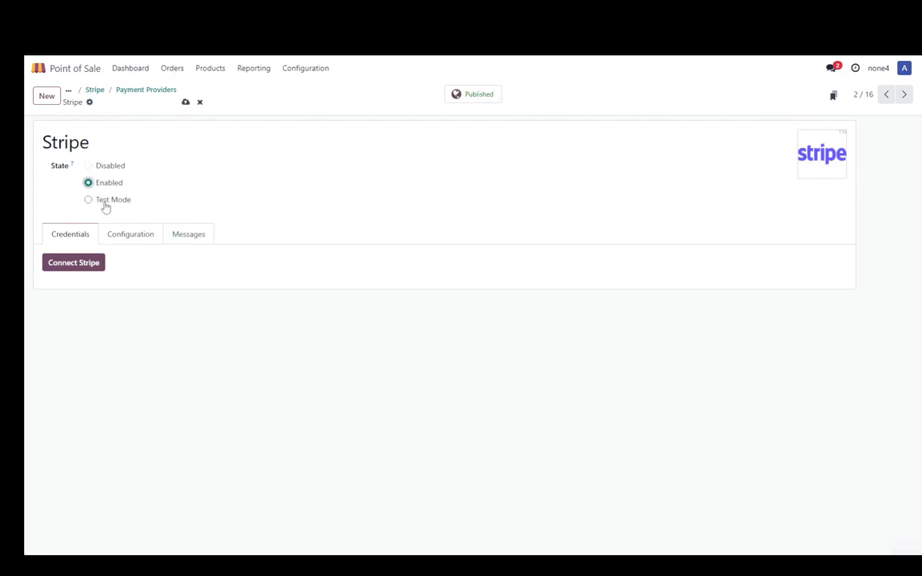
{"action": "mouse_move", "coordinate": [503, 147]}
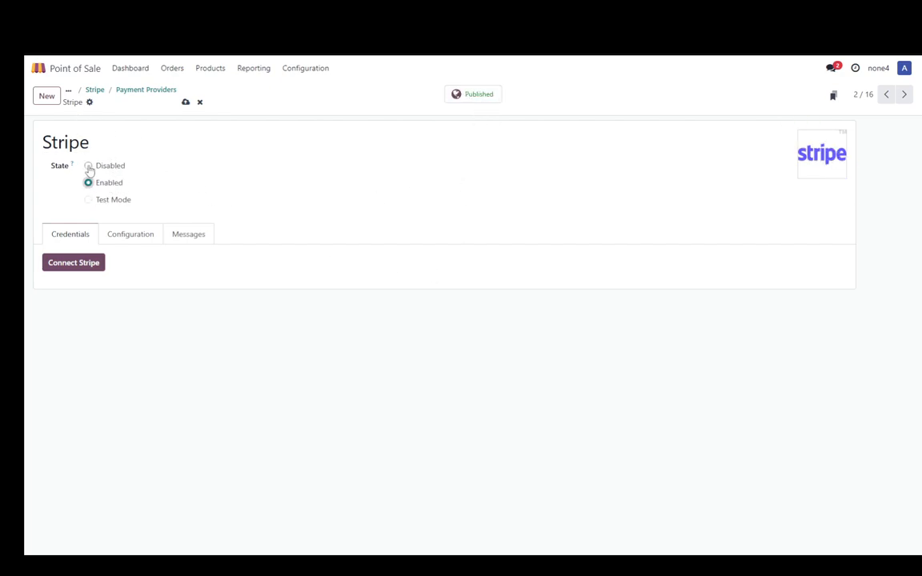
{"action": "left_click", "coordinate": [88, 165]}
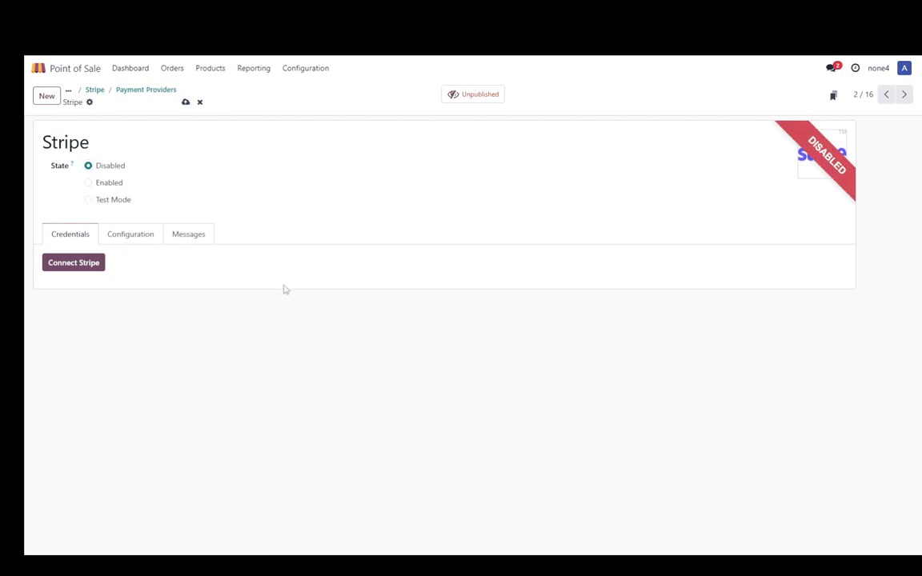